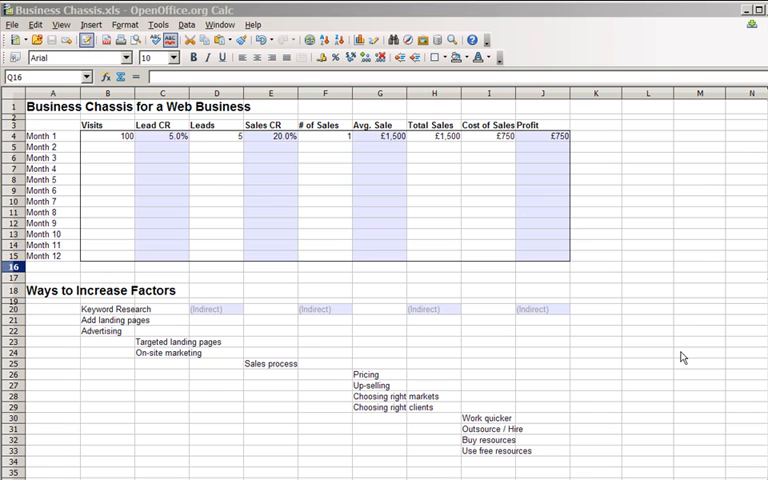
{"action": "mouse_move", "coordinate": [685, 16]}
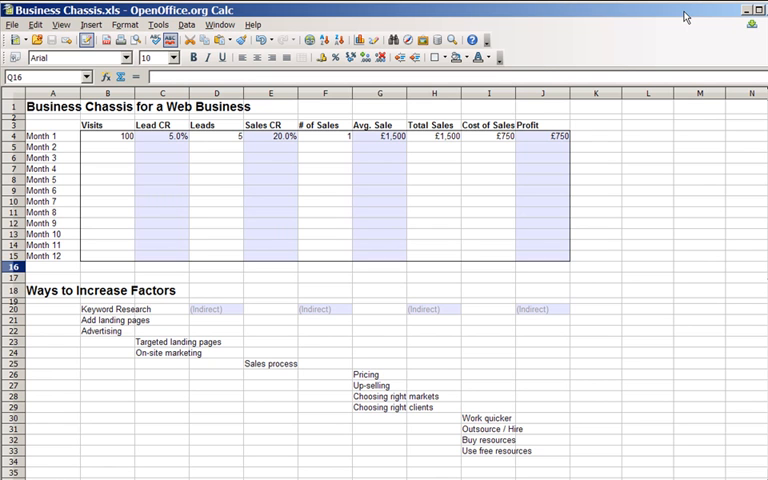
{"action": "mouse_move", "coordinate": [560, 144]}
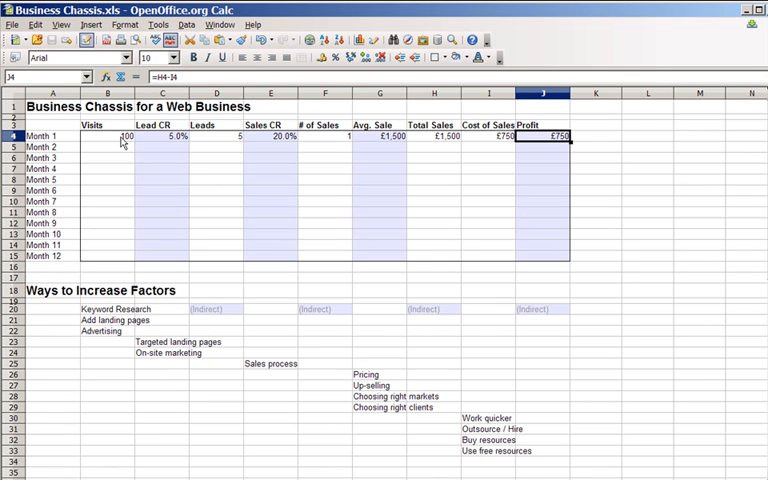
{"action": "mouse_move", "coordinate": [630, 151]}
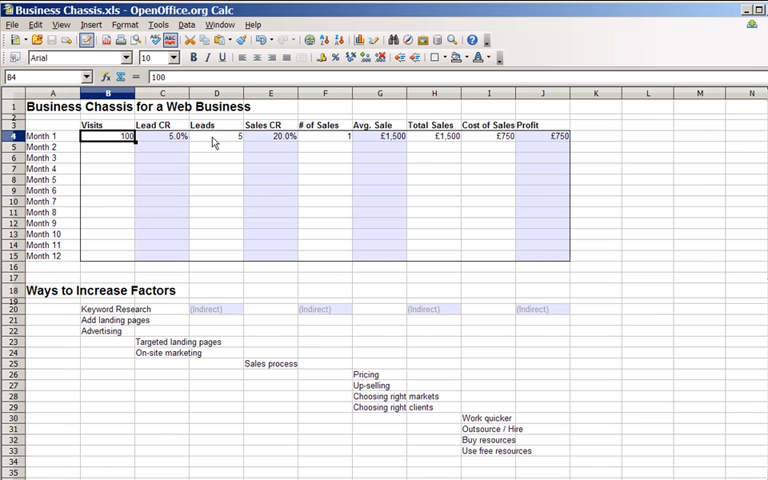
Review the Month 1 Visits, Lead CR and # of Sales entries.
{"action": "left_click", "coordinate": [217, 136]}
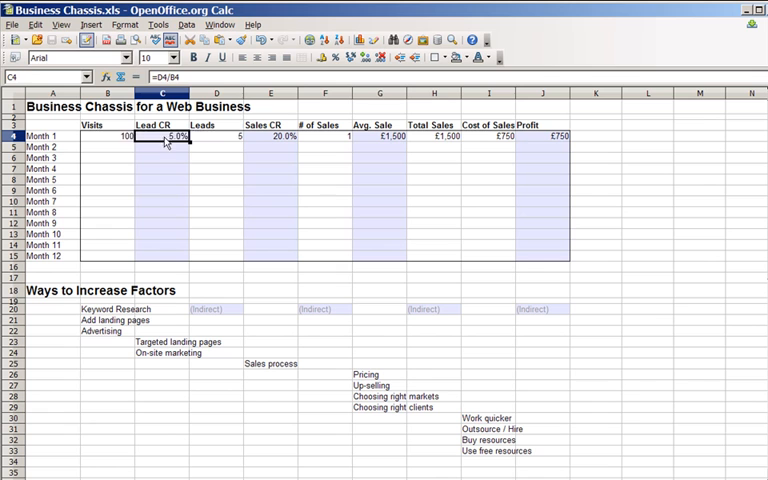
{"action": "mouse_move", "coordinate": [207, 168]}
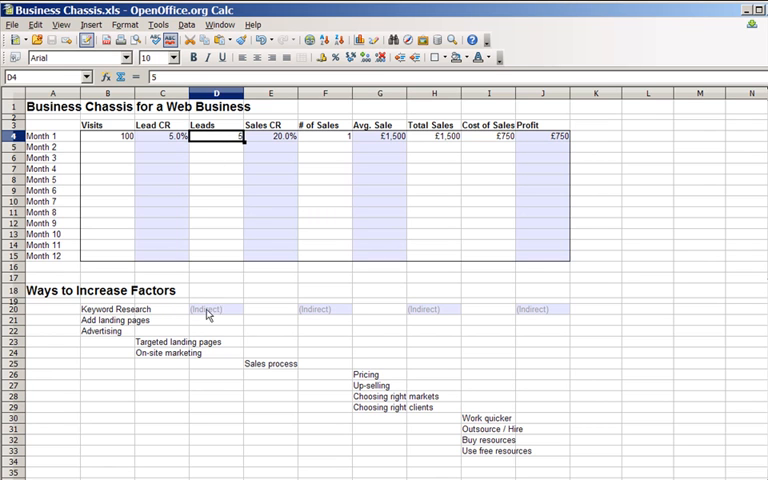
{"action": "mouse_move", "coordinate": [218, 316]}
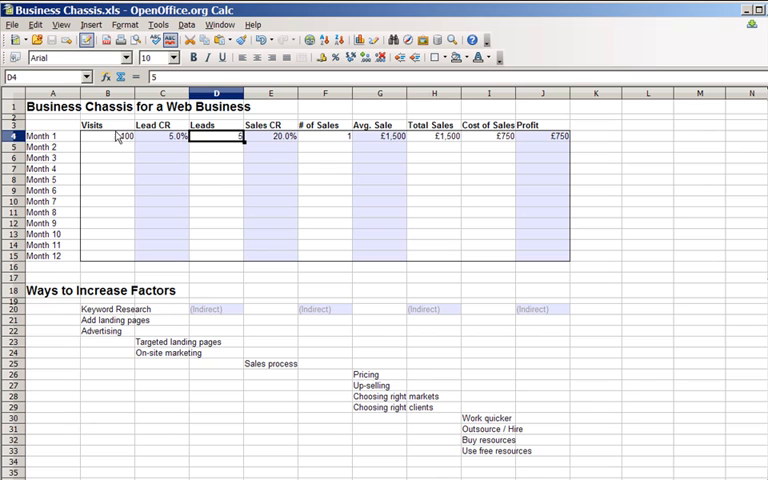
{"action": "left_click", "coordinate": [163, 137]}
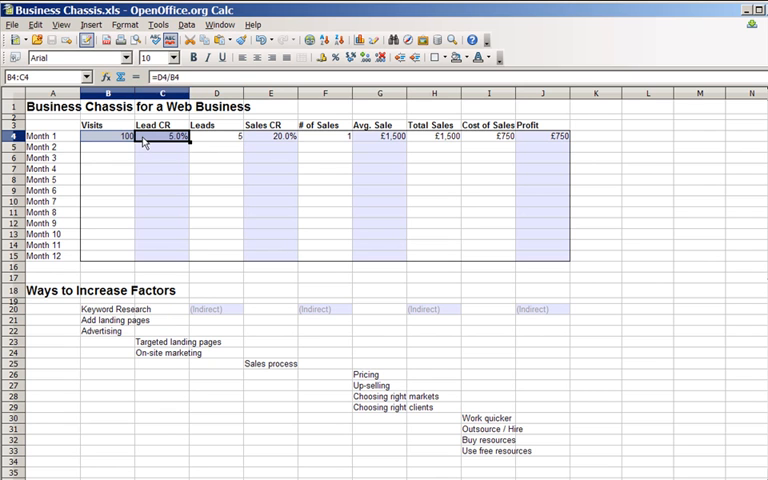
{"action": "left_click", "coordinate": [218, 158]}
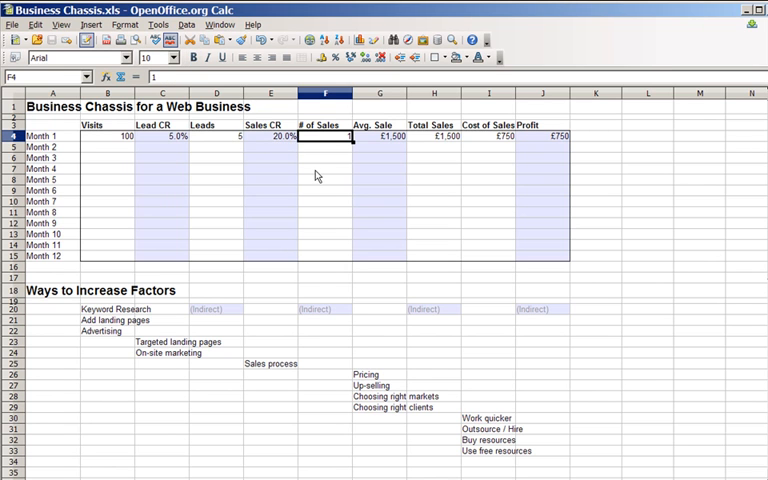
{"action": "left_click", "coordinate": [320, 169]}
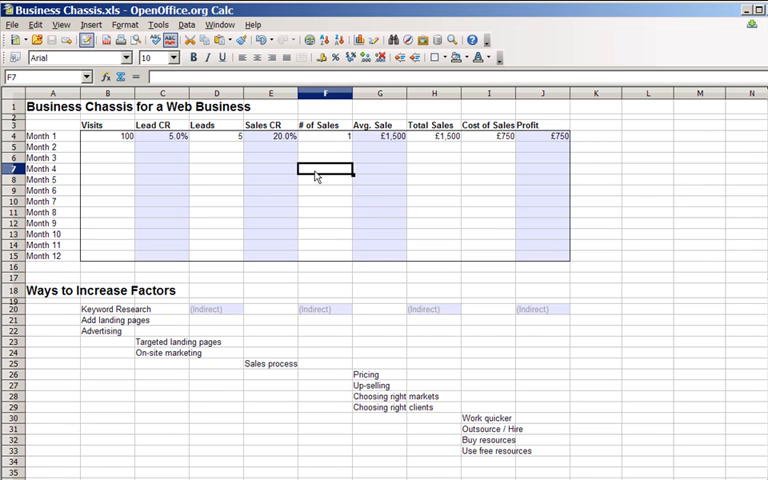
{"action": "left_click", "coordinate": [325, 137]}
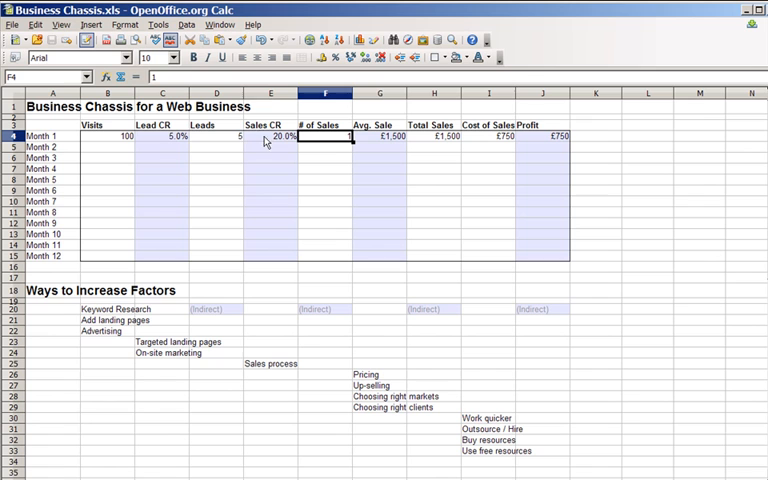
{"action": "mouse_move", "coordinate": [312, 143]}
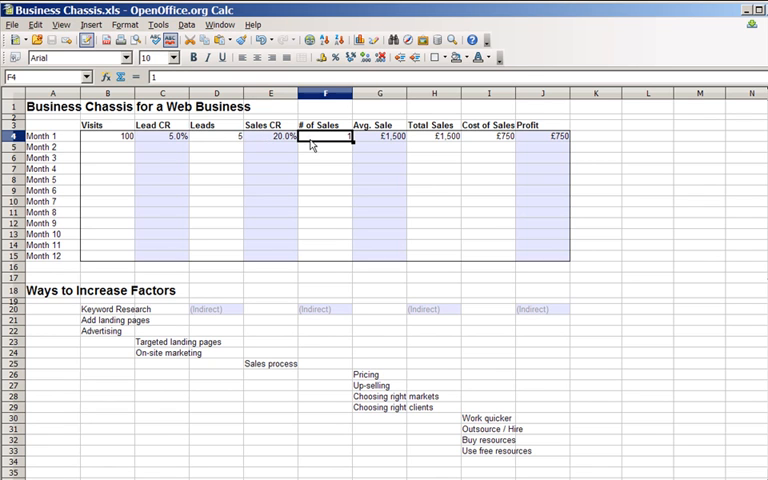
{"action": "mouse_move", "coordinate": [332, 144]}
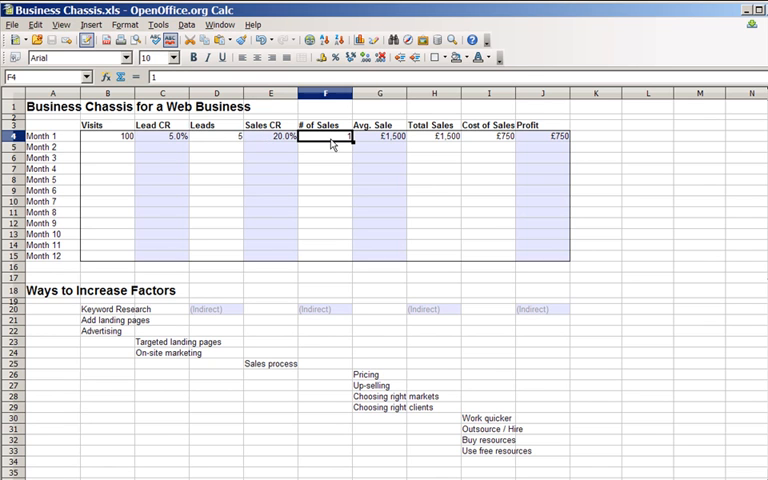
{"action": "mouse_move", "coordinate": [240, 135]}
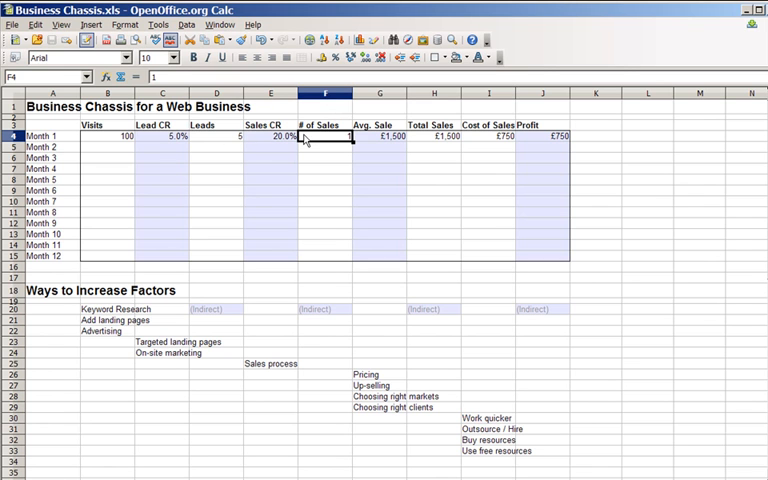
Check the Month 1 Sales CR formula and enter the Average Sale formula =H4/F4.
{"action": "left_click", "coordinate": [272, 135]}
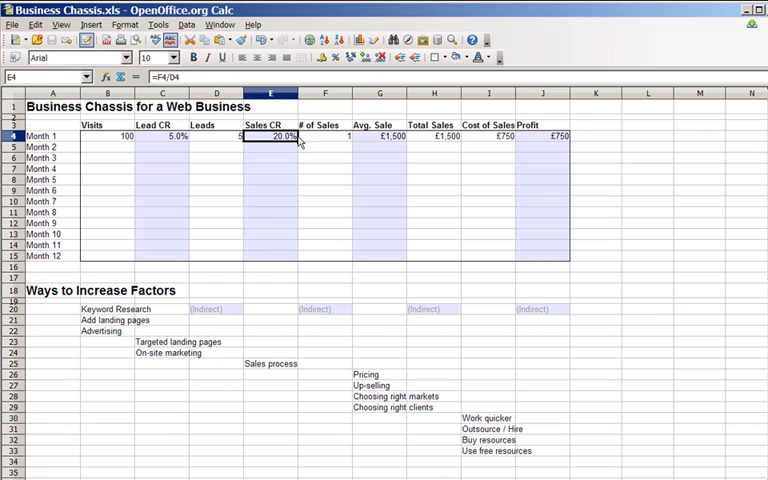
{"action": "left_click", "coordinate": [326, 136]}
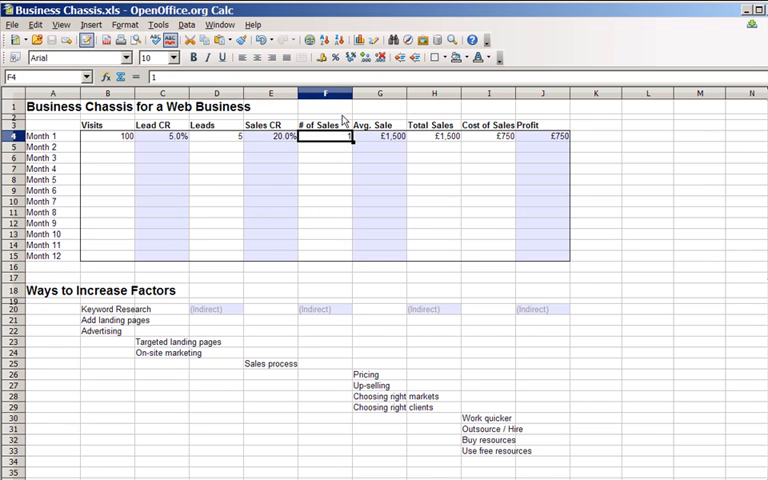
{"action": "mouse_move", "coordinate": [372, 140]}
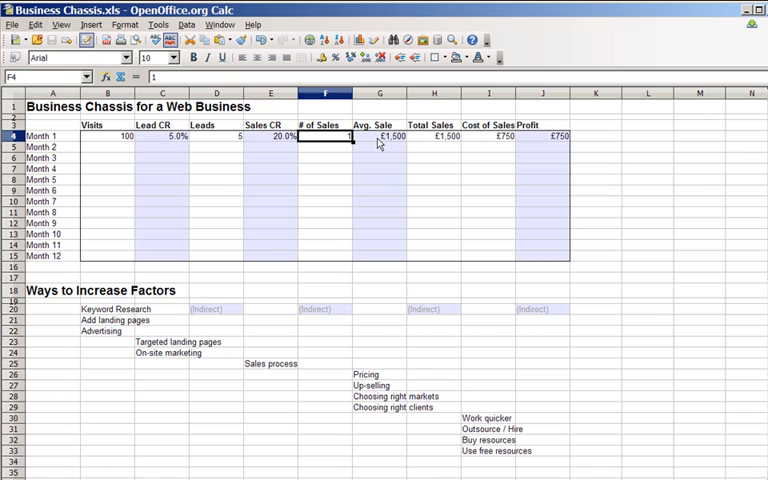
{"action": "mouse_move", "coordinate": [411, 147]}
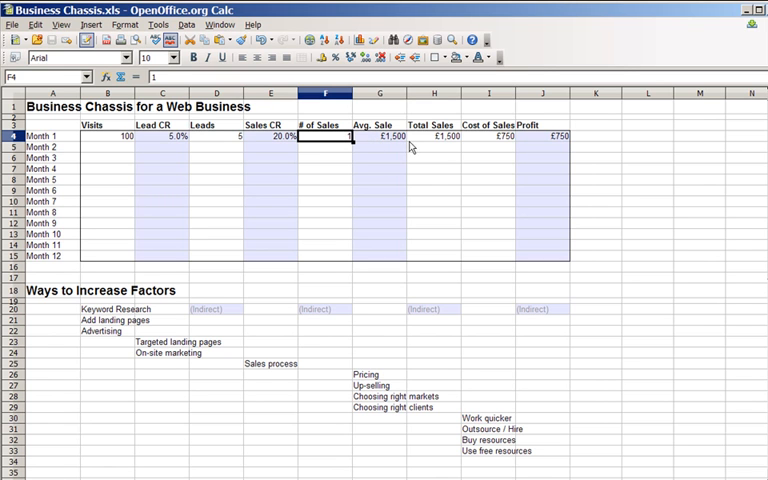
{"action": "left_click", "coordinate": [432, 135]}
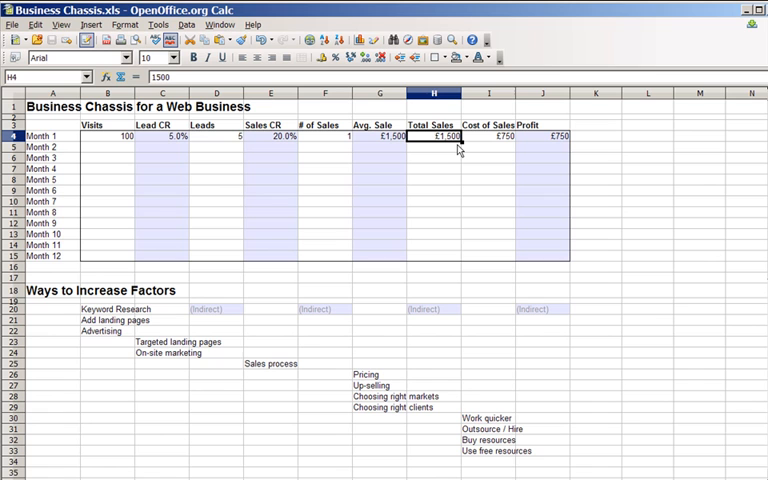
{"action": "mouse_move", "coordinate": [397, 141]}
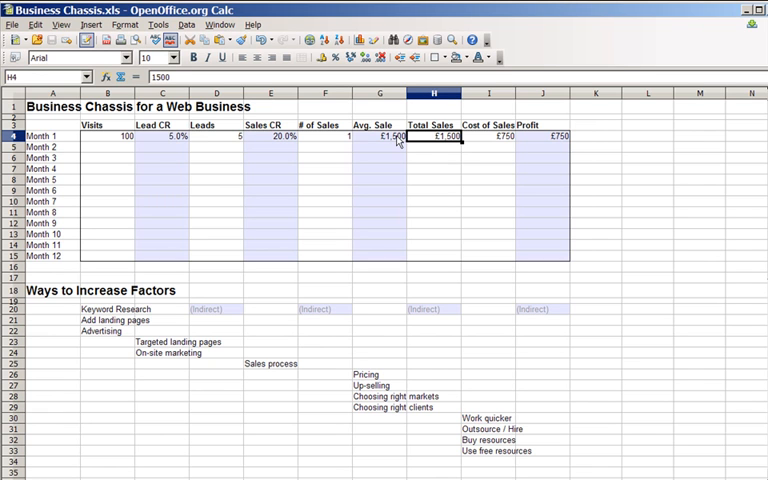
{"action": "type", "text": "=H4/F4"}
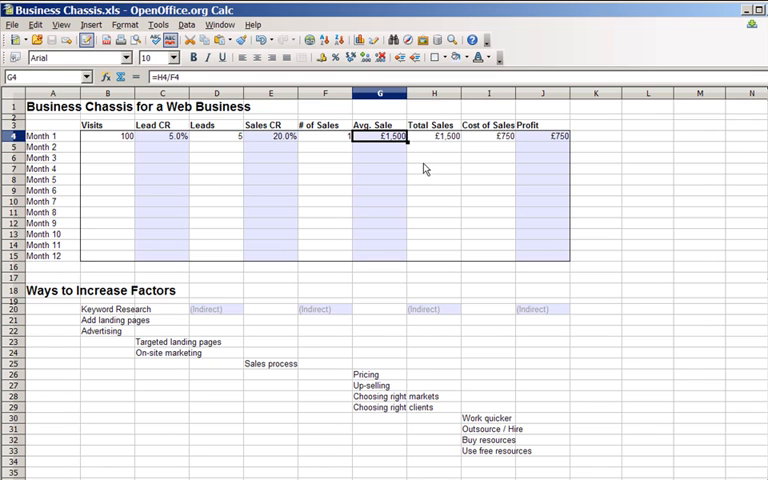
{"action": "left_click", "coordinate": [489, 124]}
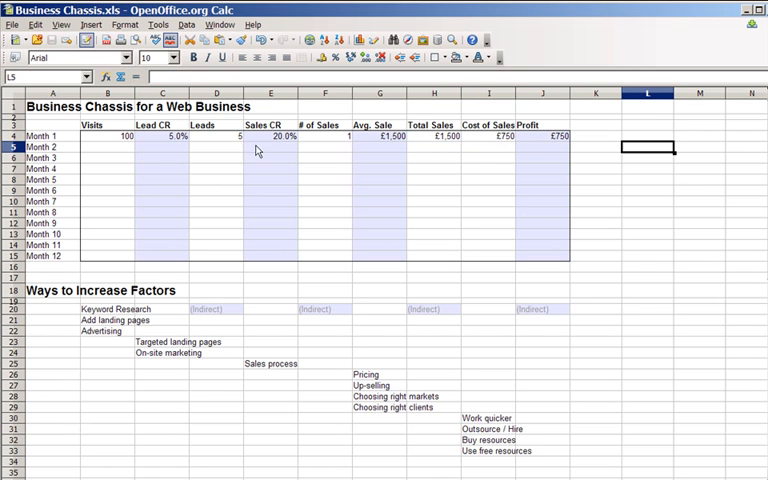
Enter 125 visits and 7 leads for Month 2 and copy the Lead CR formula down.
{"action": "left_click", "coordinate": [107, 146]}
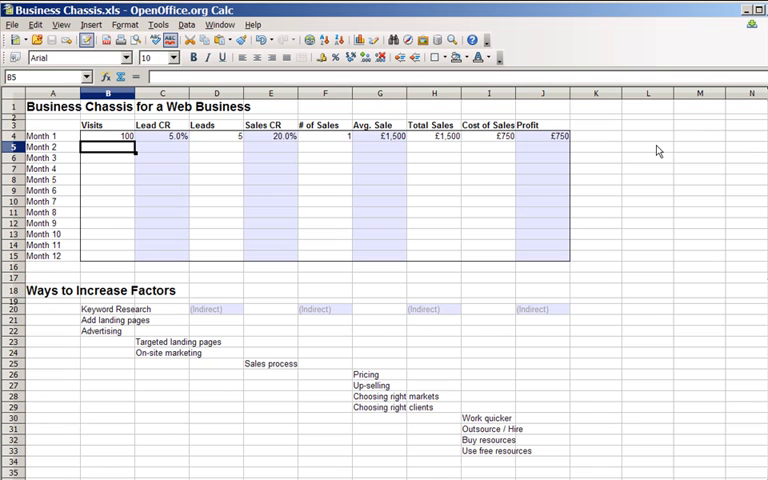
{"action": "type", "text": "125"}
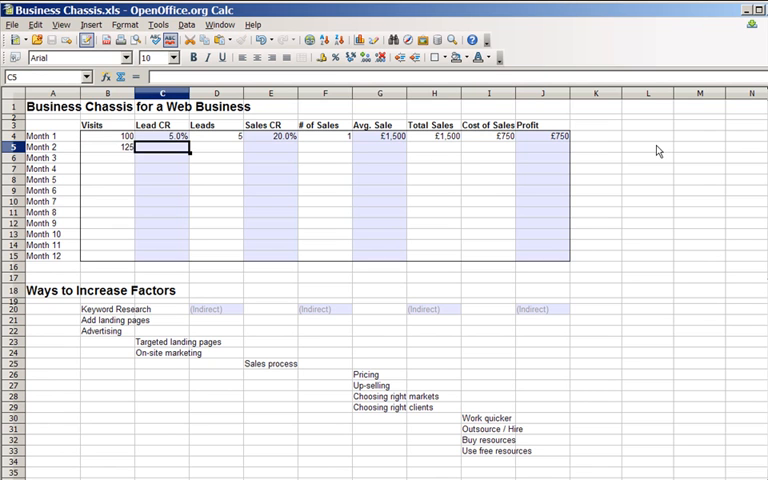
{"action": "type", "text": "7"}
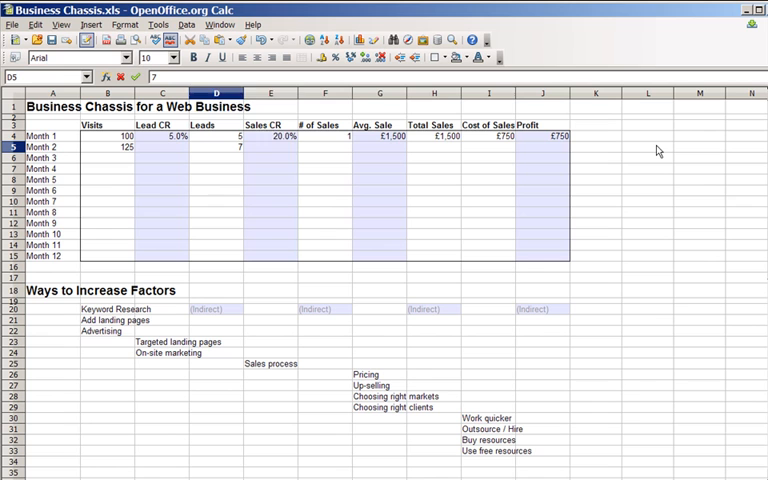
{"action": "left_click", "coordinate": [163, 135]}
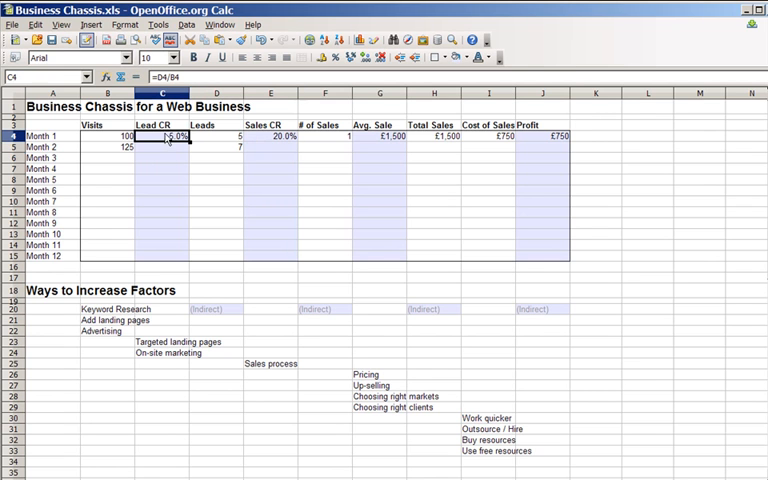
{"action": "left_click_drag", "start_coordinate": [170, 135], "coordinate": [170, 148]}
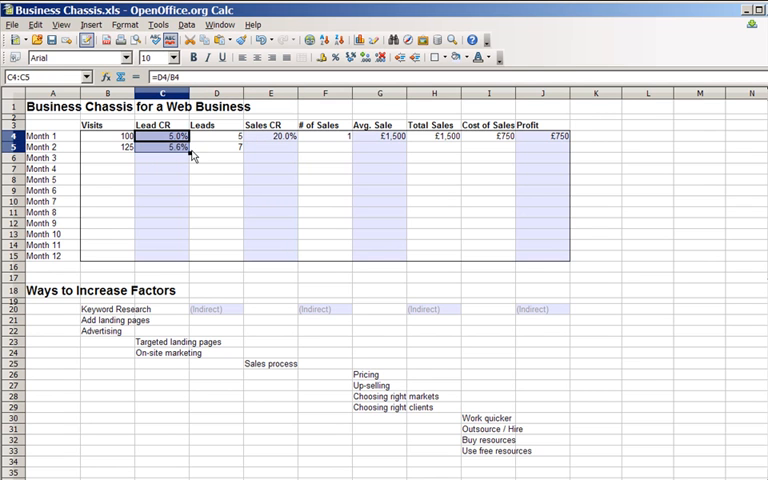
{"action": "mouse_move", "coordinate": [327, 150]}
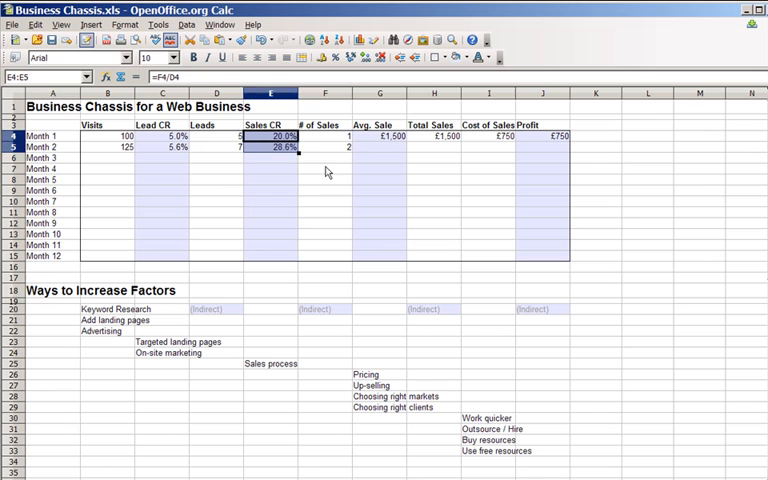
Enter Month 2 total sales of 3500 and cost of sales of 900.
{"action": "left_click", "coordinate": [322, 169]}
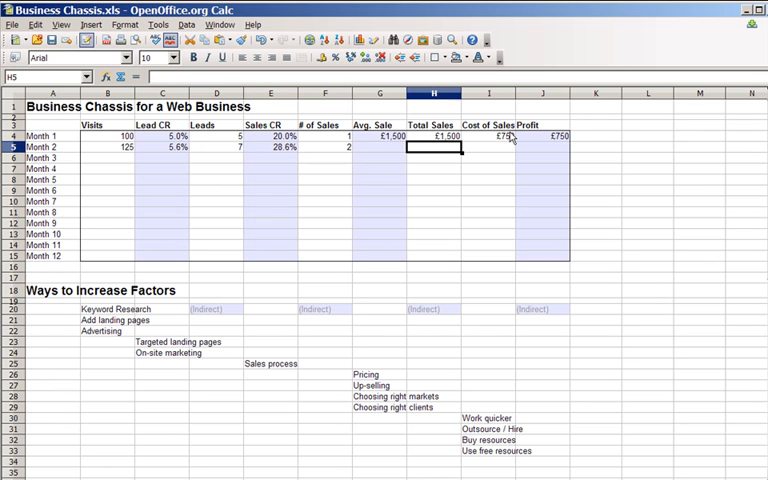
{"action": "type", "text": "3"}
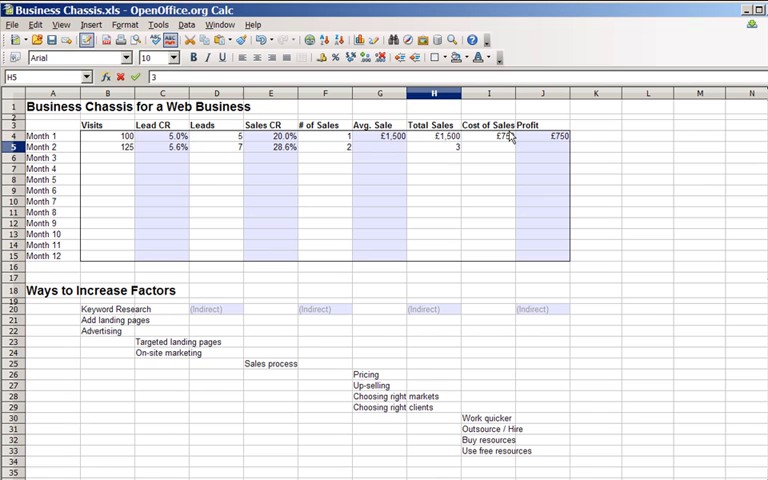
{"action": "type", "text": "3500"}
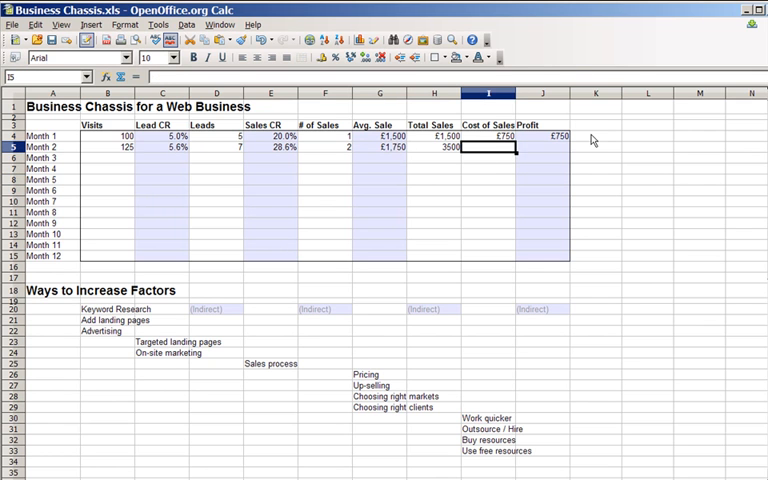
{"action": "type", "text": "900"}
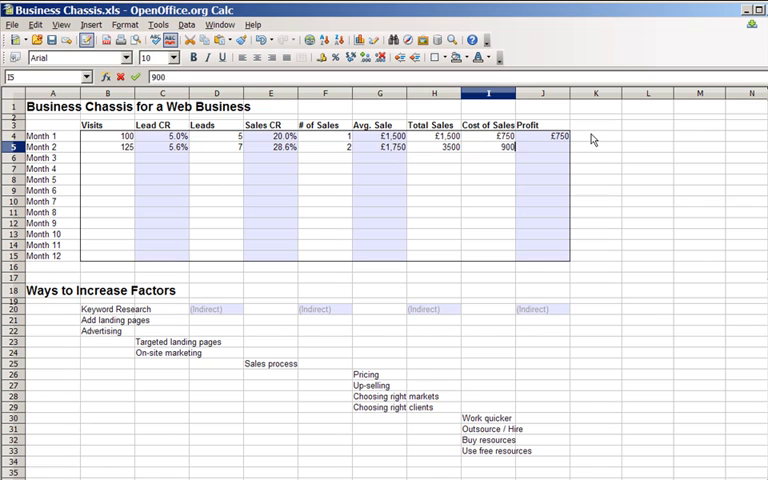
{"action": "left_click", "coordinate": [543, 135]}
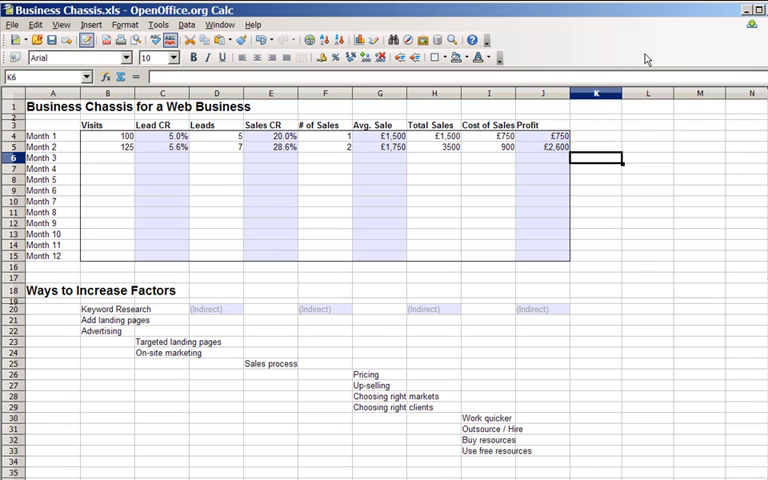
Extend the average sale formula to Month 2, giving a £1,750 average sale.
{"action": "left_click", "coordinate": [107, 147]}
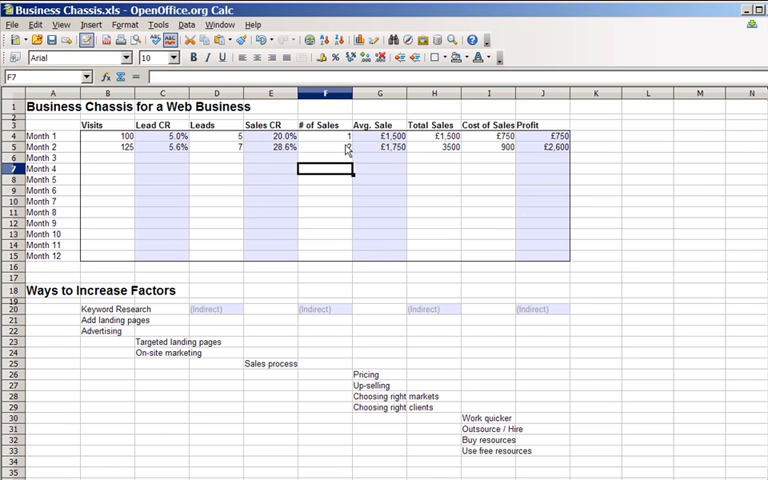
{"action": "left_click", "coordinate": [379, 137]}
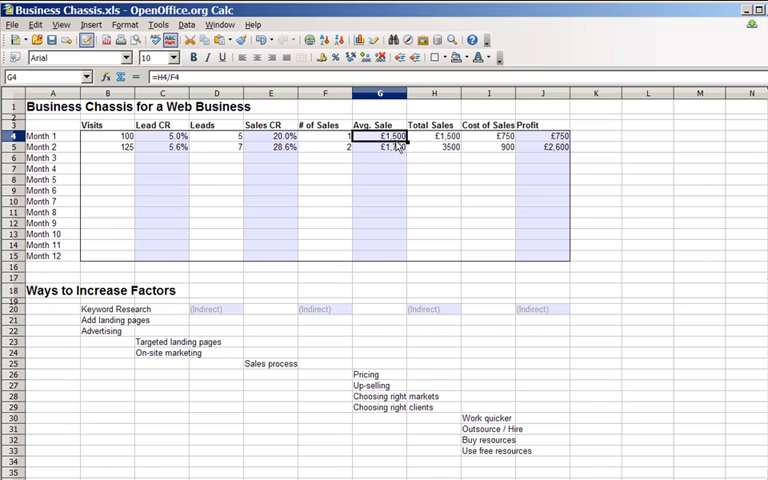
{"action": "left_click_drag", "start_coordinate": [378, 137], "coordinate": [378, 147]}
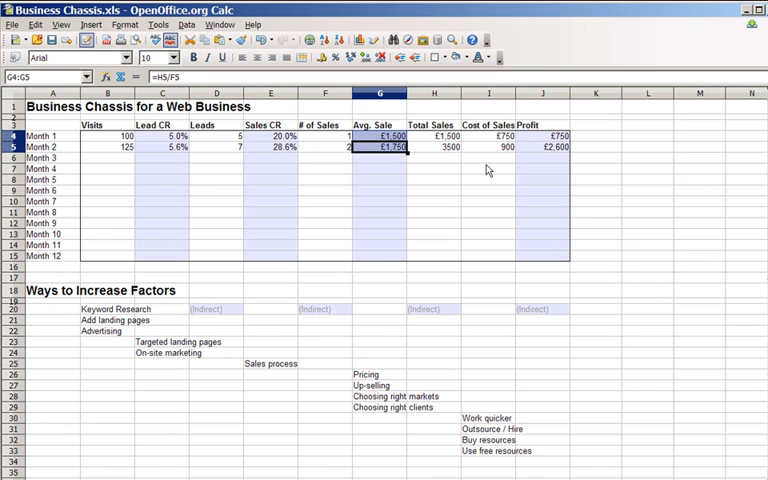
{"action": "mouse_move", "coordinate": [520, 142]}
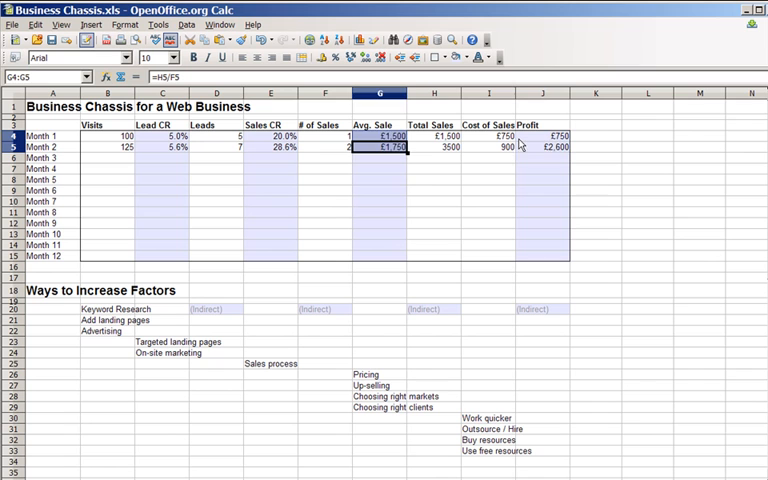
{"action": "left_click", "coordinate": [542, 147]}
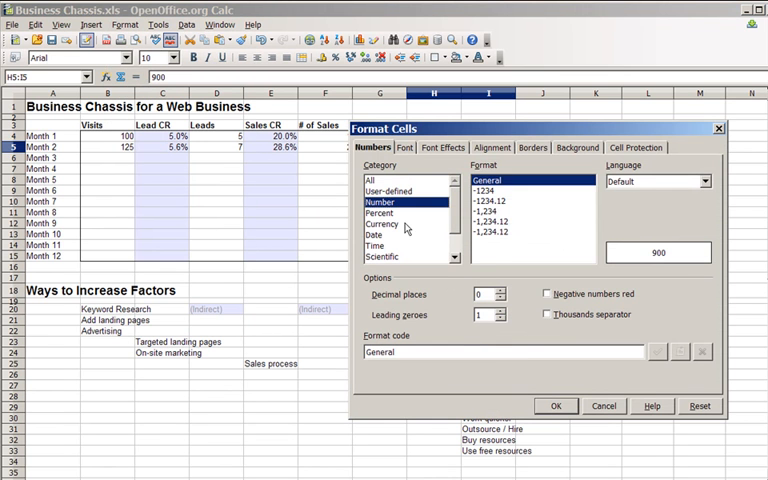
{"action": "left_click", "coordinate": [383, 223]}
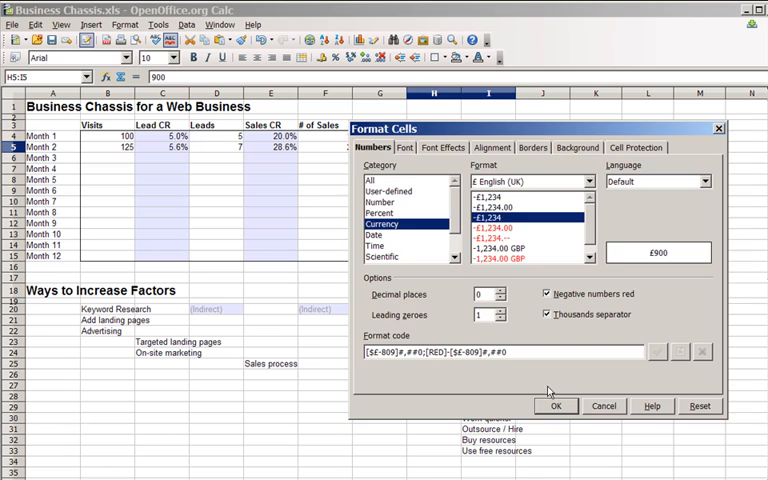
{"action": "left_click", "coordinate": [556, 406]}
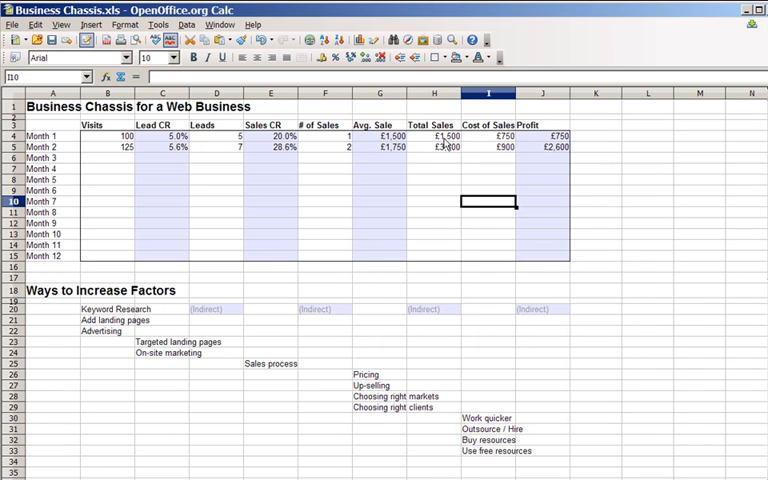
{"action": "mouse_move", "coordinate": [582, 169]}
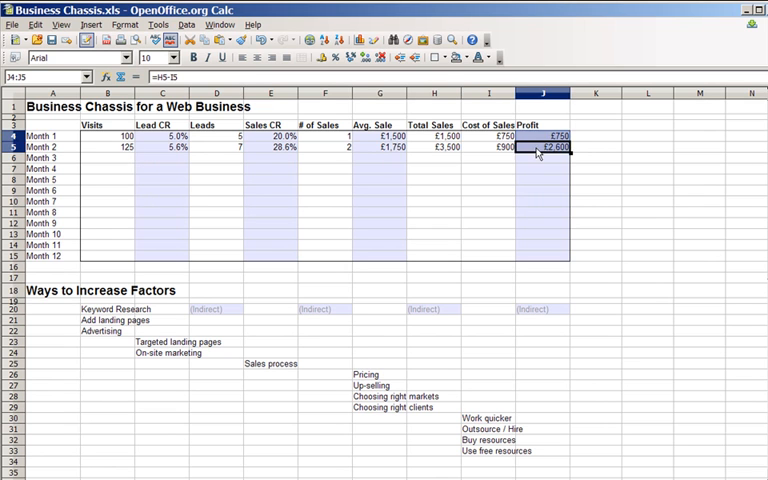
{"action": "left_click", "coordinate": [645, 211]}
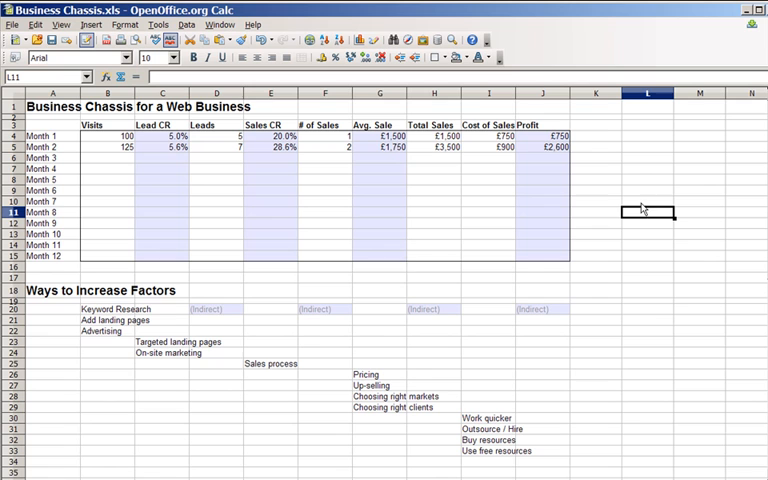
{"action": "mouse_move", "coordinate": [15, 310]}
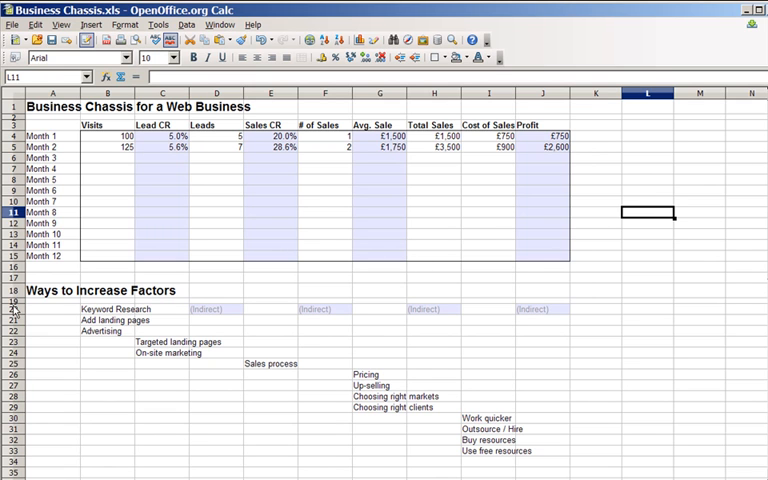
{"action": "mouse_move", "coordinate": [139, 426]}
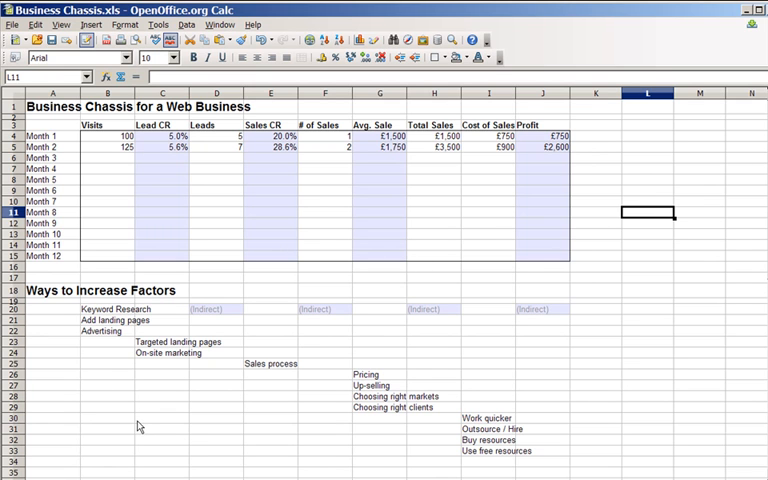
{"action": "mouse_move", "coordinate": [119, 193]}
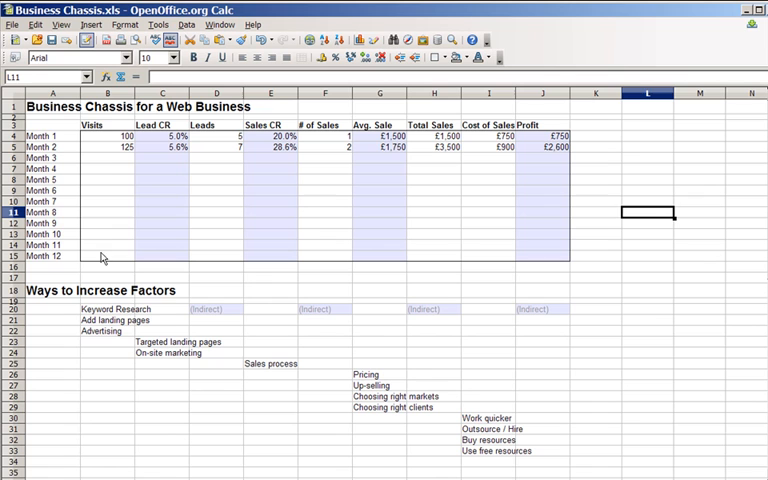
{"action": "left_click", "coordinate": [107, 124]}
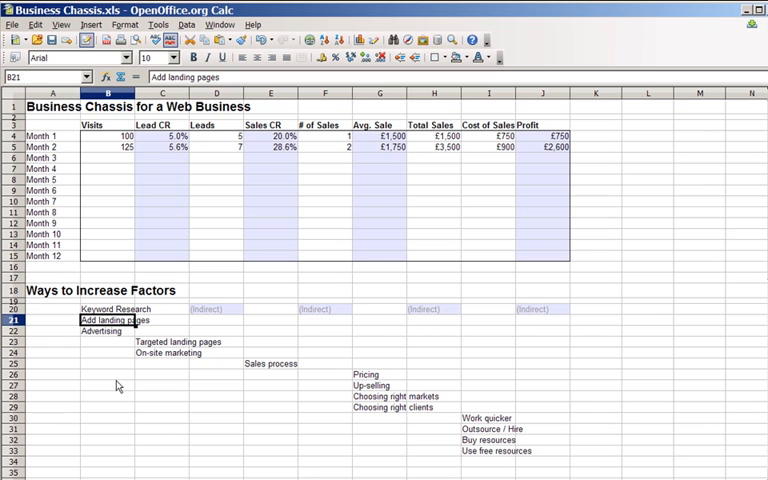
{"action": "left_click", "coordinate": [108, 331]}
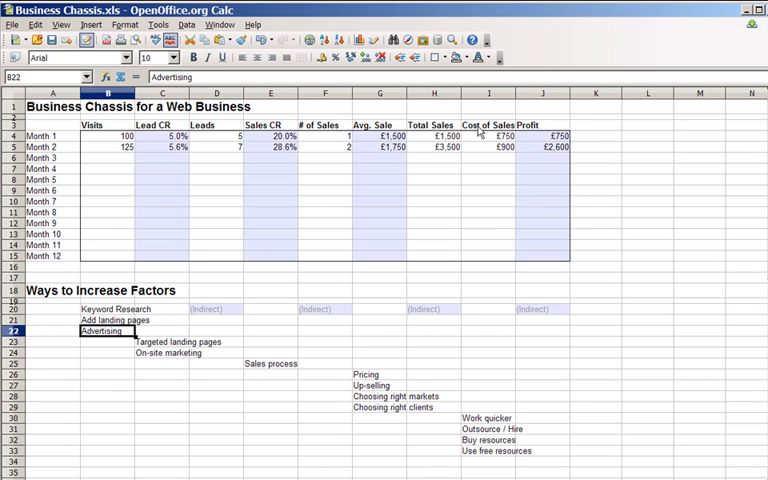
{"action": "mouse_move", "coordinate": [500, 147]}
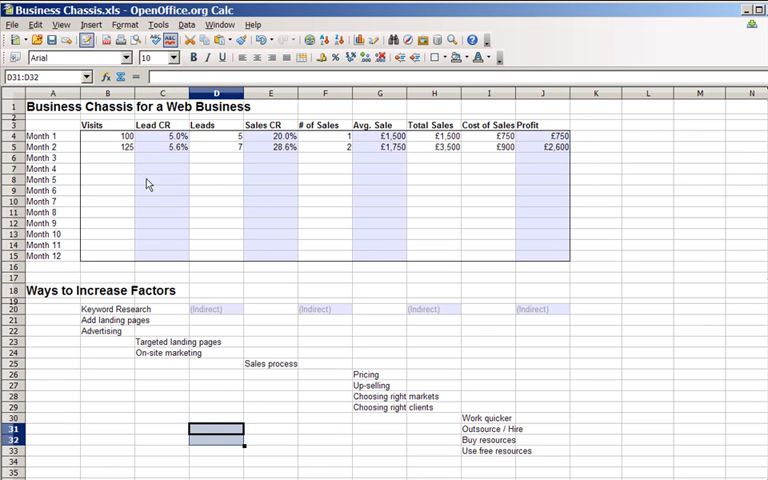
{"action": "mouse_move", "coordinate": [199, 375]}
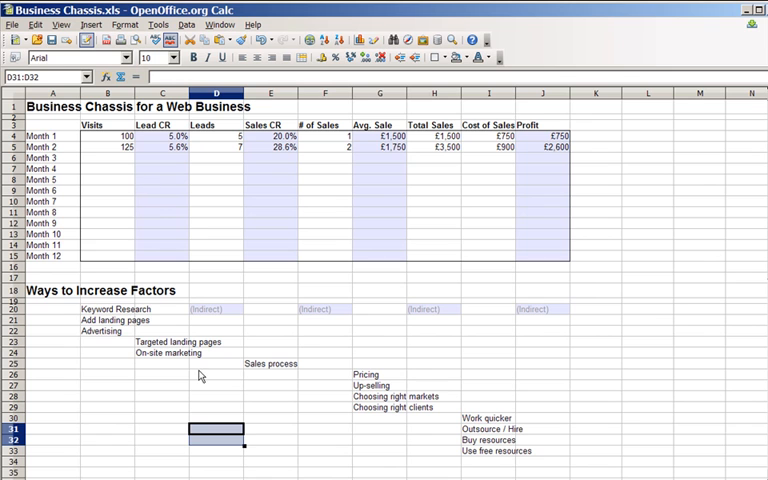
{"action": "mouse_move", "coordinate": [177, 388]}
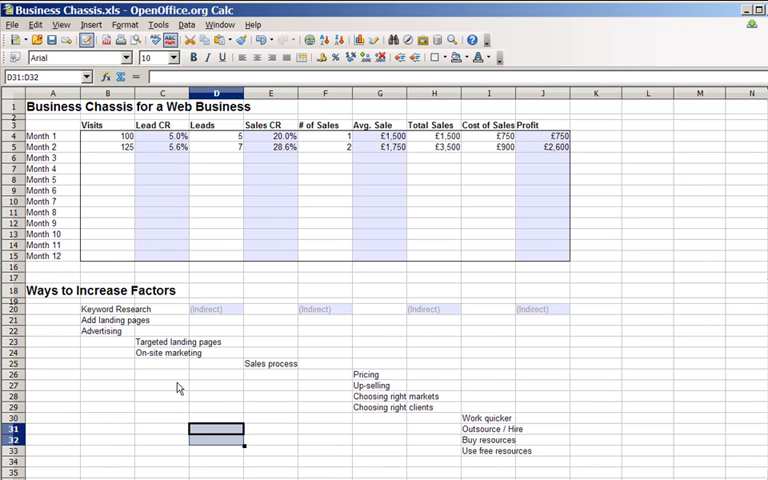
{"action": "left_click", "coordinate": [163, 341]}
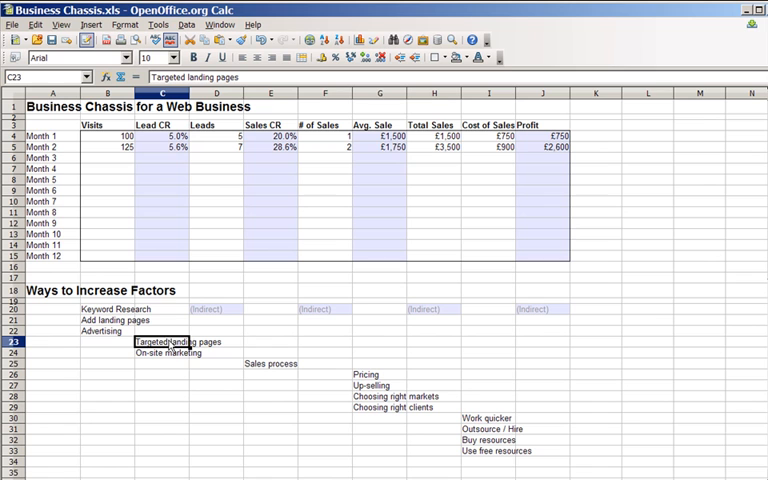
{"action": "mouse_move", "coordinate": [208, 353]}
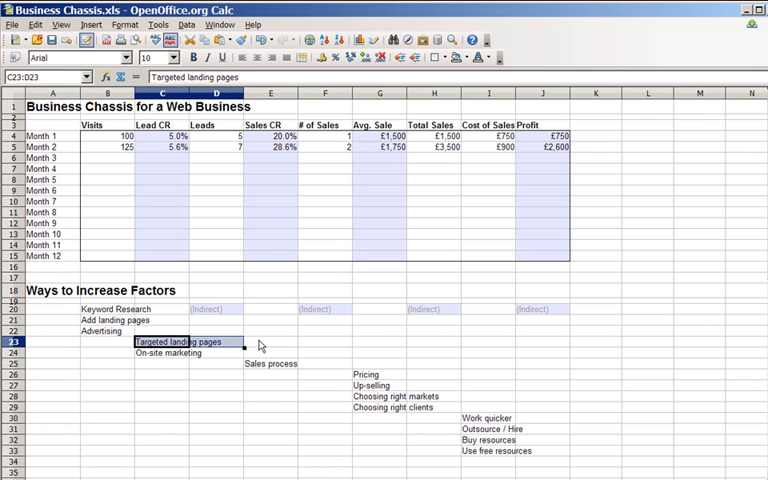
{"action": "left_click", "coordinate": [271, 342]}
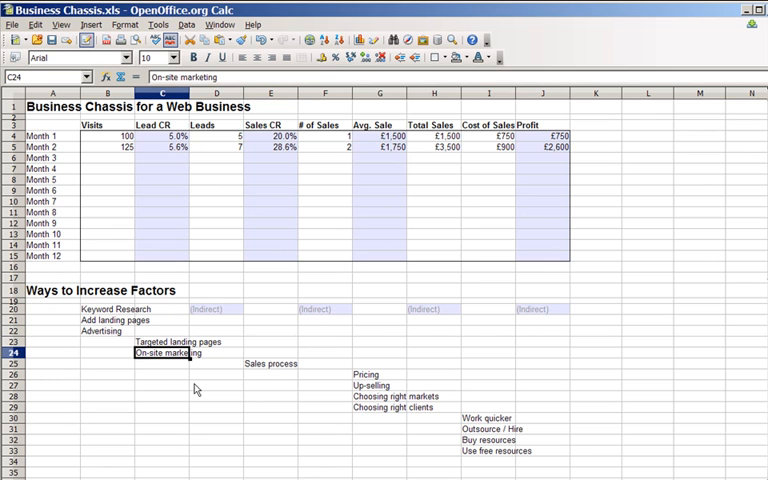
{"action": "left_click_drag", "start_coordinate": [163, 353], "coordinate": [218, 353]}
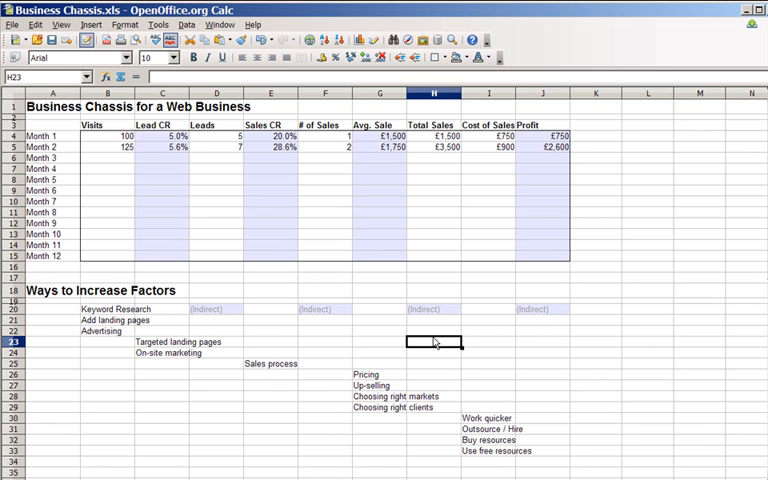
{"action": "mouse_move", "coordinate": [633, 322]}
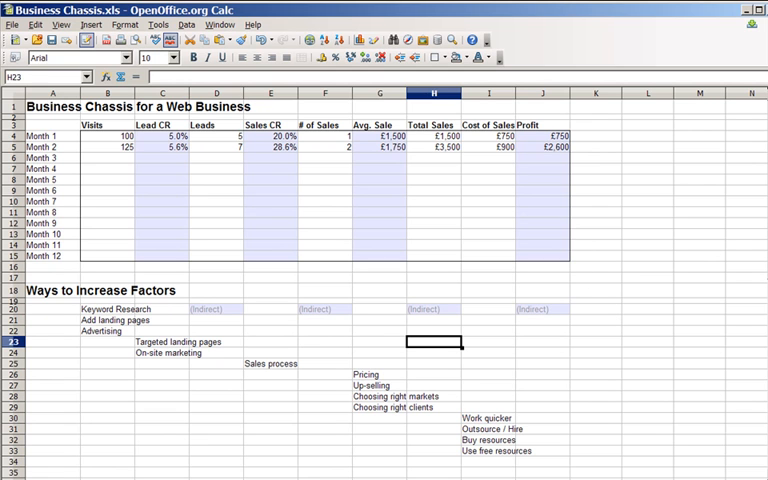
{"action": "mouse_move", "coordinate": [289, 237]}
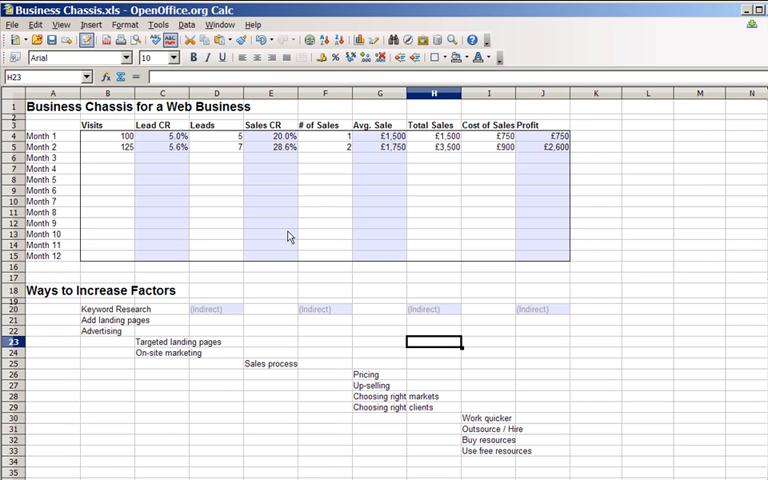
{"action": "left_click", "coordinate": [272, 363]}
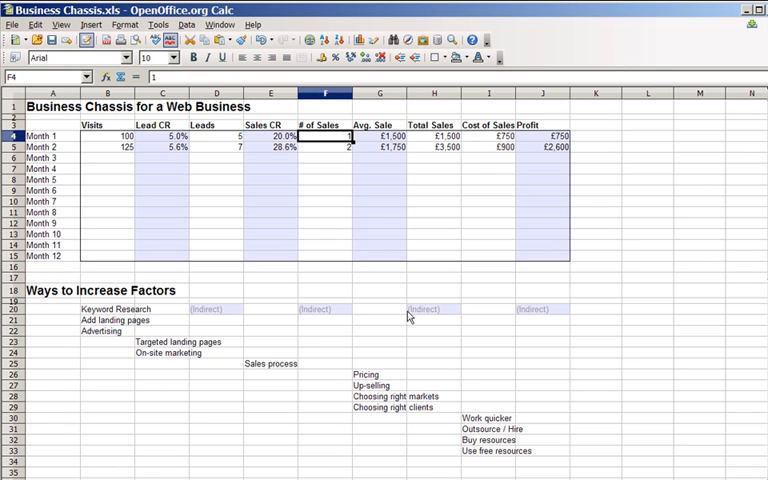
{"action": "left_click", "coordinate": [366, 374]}
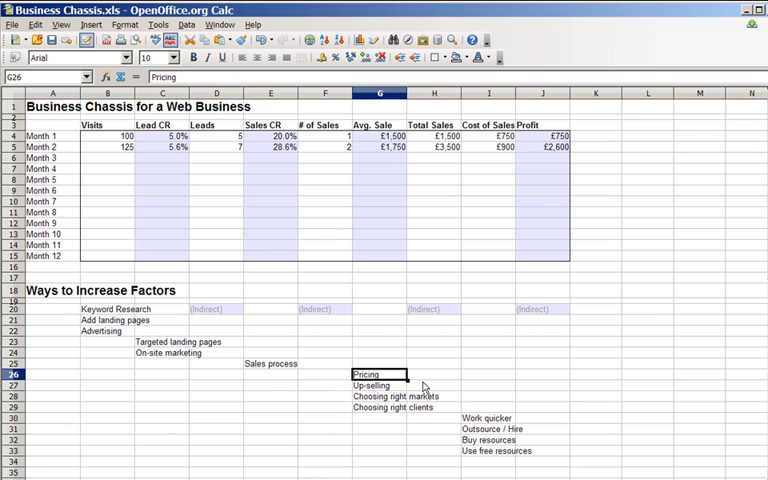
{"action": "left_click", "coordinate": [375, 385]}
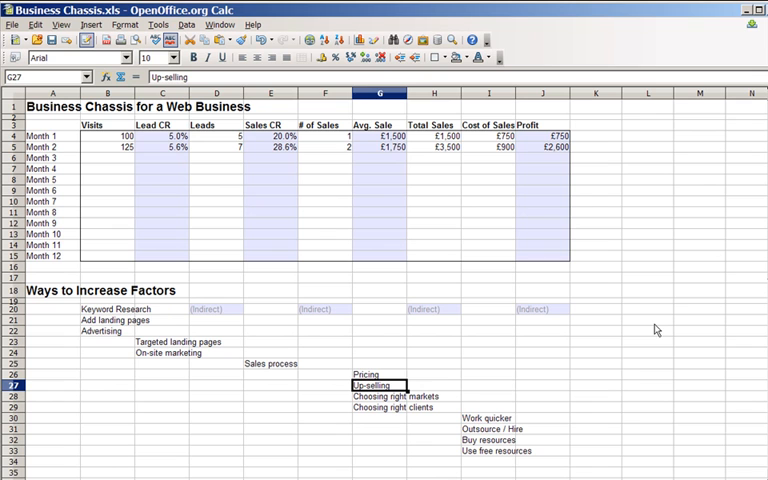
{"action": "left_click", "coordinate": [376, 396]}
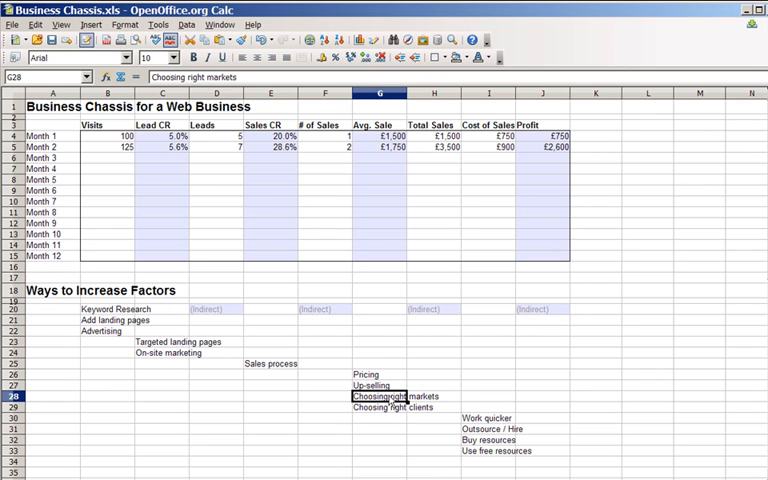
{"action": "left_click", "coordinate": [596, 378]}
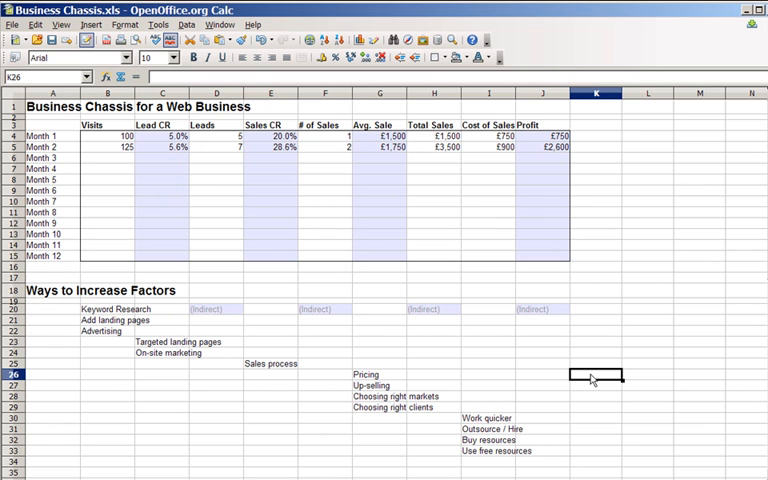
{"action": "left_click", "coordinate": [390, 407]}
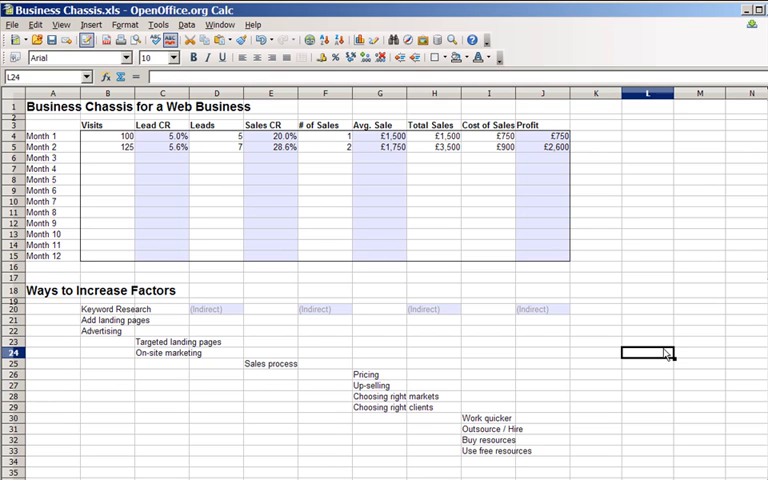
{"action": "mouse_move", "coordinate": [510, 421]}
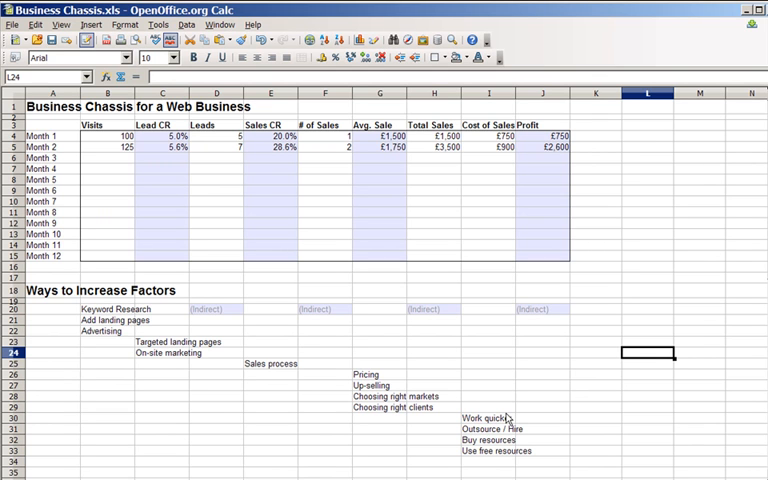
{"action": "left_click", "coordinate": [541, 397]}
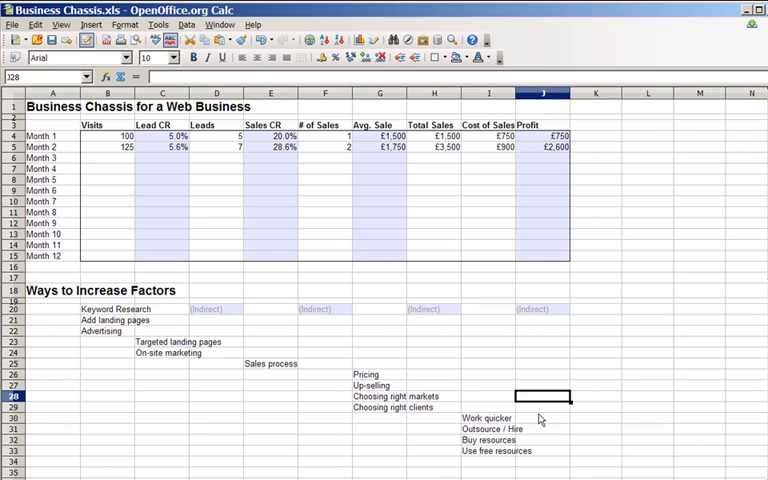
{"action": "left_click", "coordinate": [489, 430]}
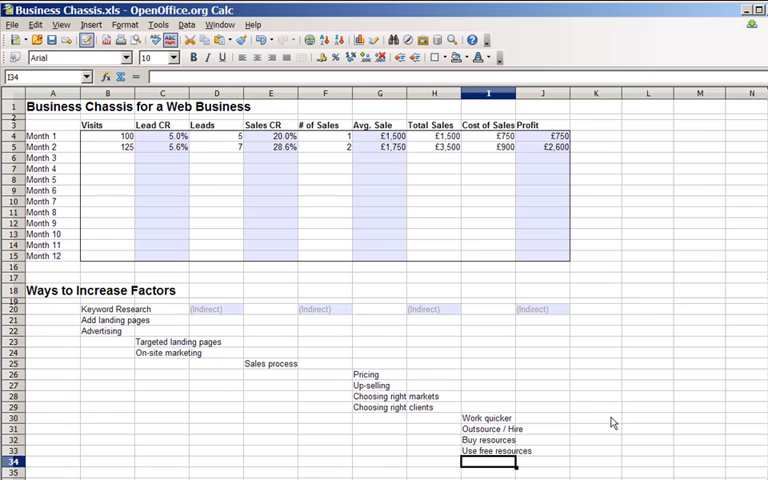
{"action": "left_click", "coordinate": [108, 147]}
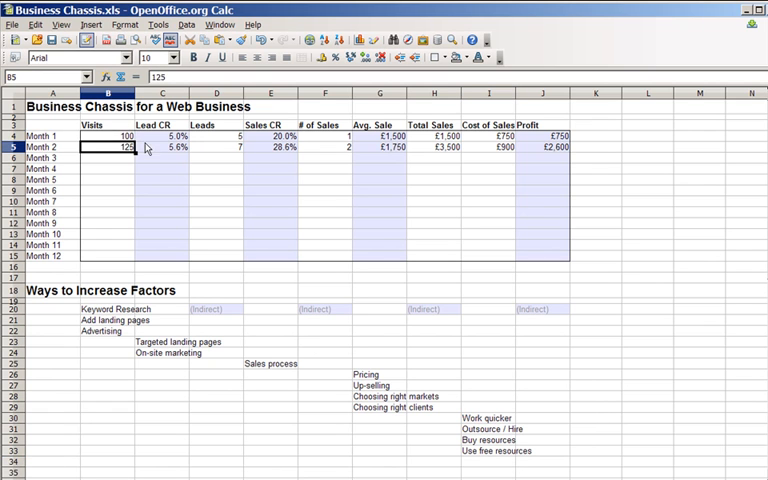